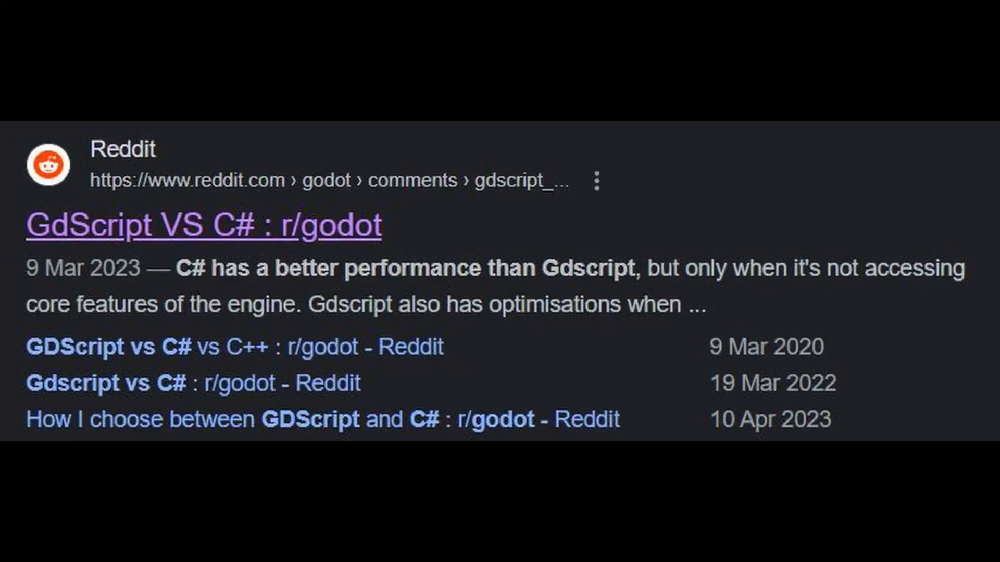
- Browse the Godot Docs pages, highlighting the GDScript-integration sentence and scrolling to the .cs class-name warning
click(205, 225)
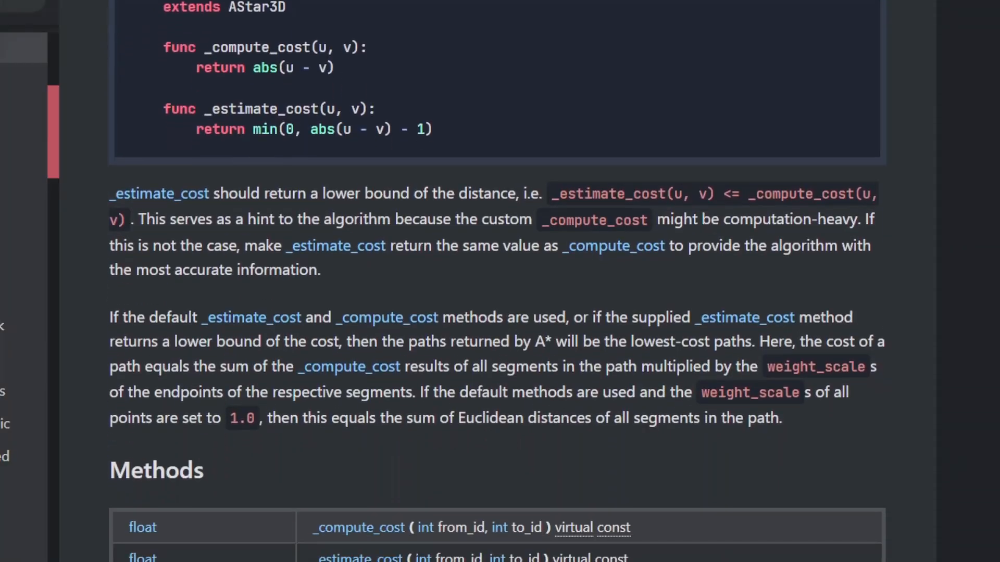
scroll(down, 3)
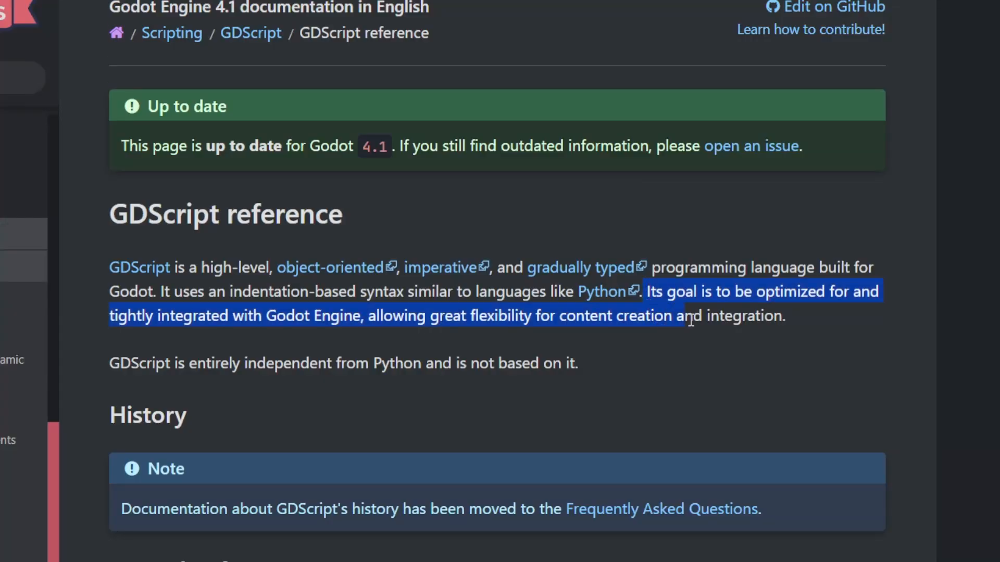
drag(689, 315, 787, 315)
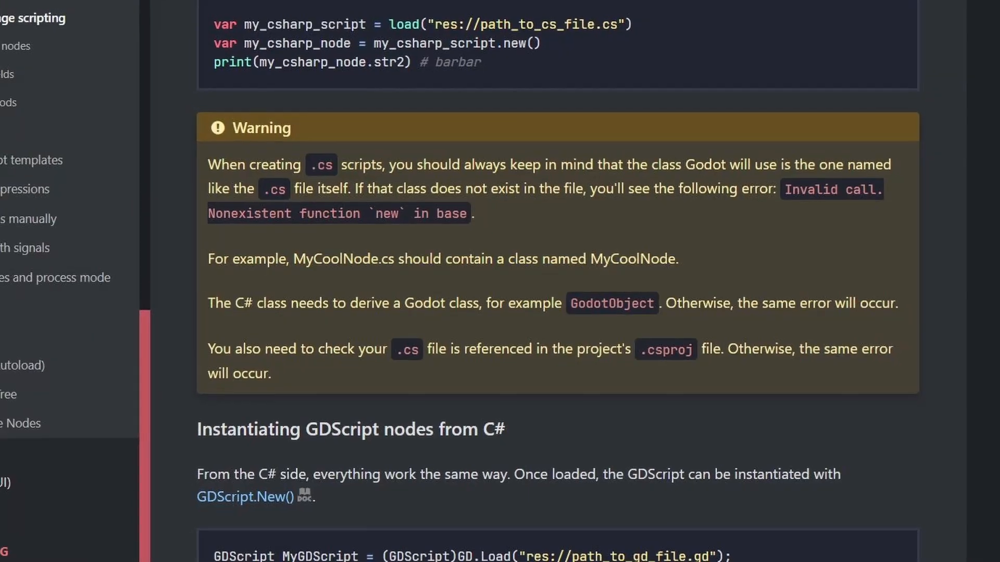
scroll(down, 3)
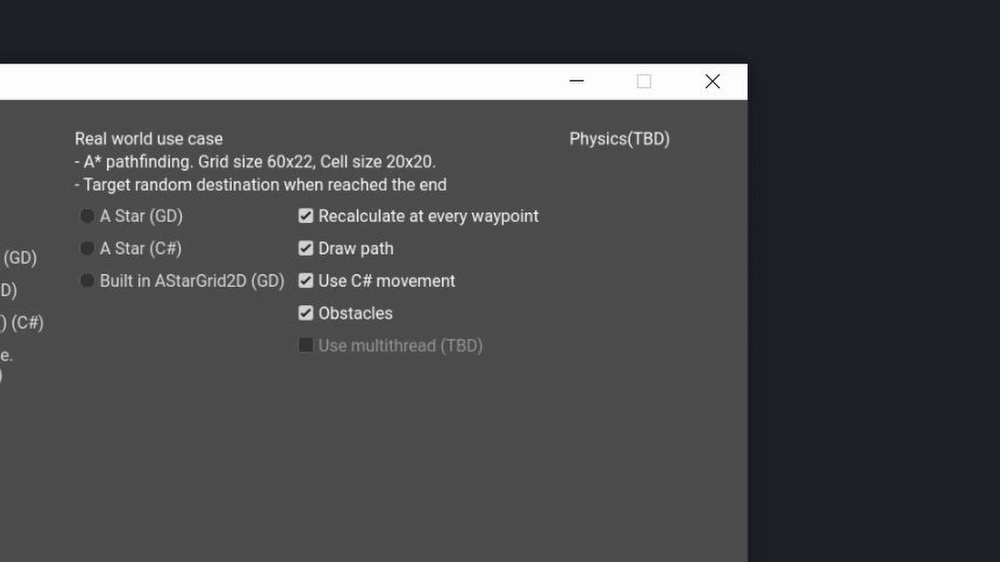
- Switch to the browser tab showing the Godot test bench itch.io page
click(712, 81)
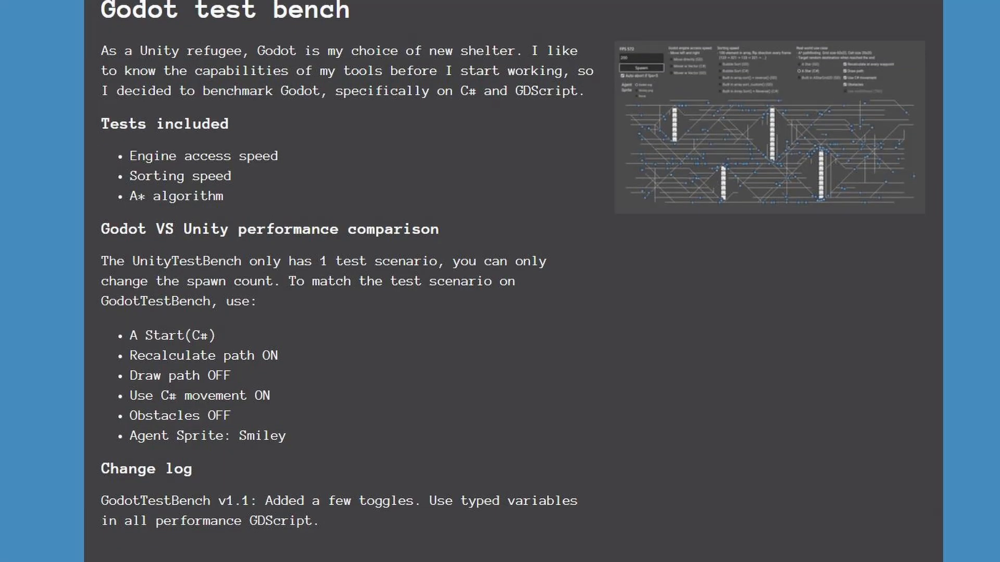
- Scroll past the change log to the name-your-own-price Download section
scroll(down, 3)
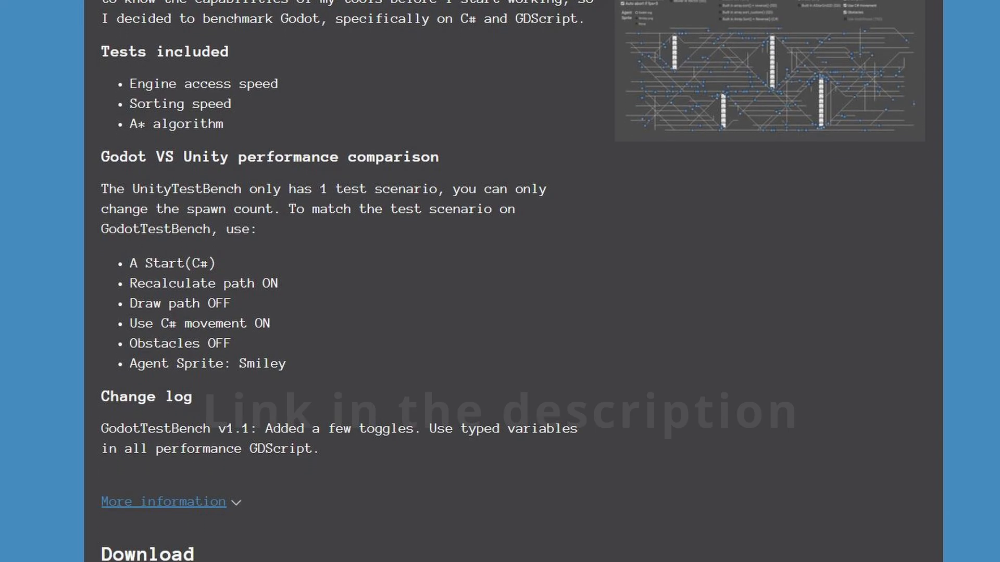
scroll(down, 3)
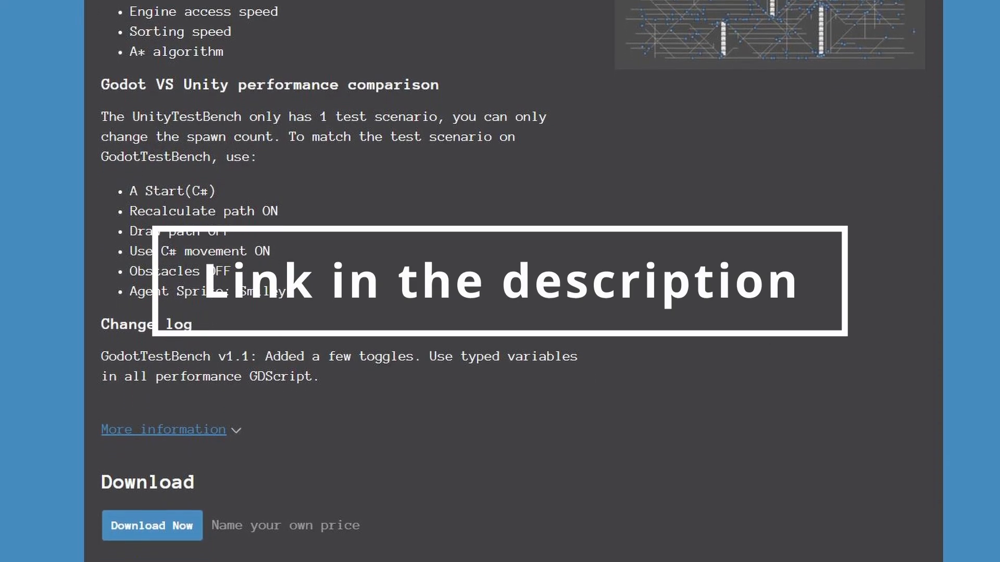